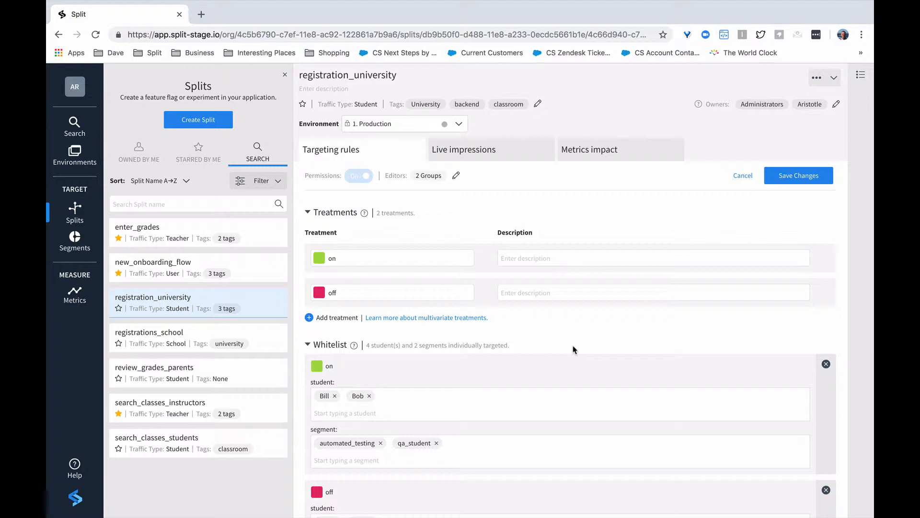
Set the default rule to serve a percentage split, trying values 10, 3 and 0 in its box
scroll("down", 3)
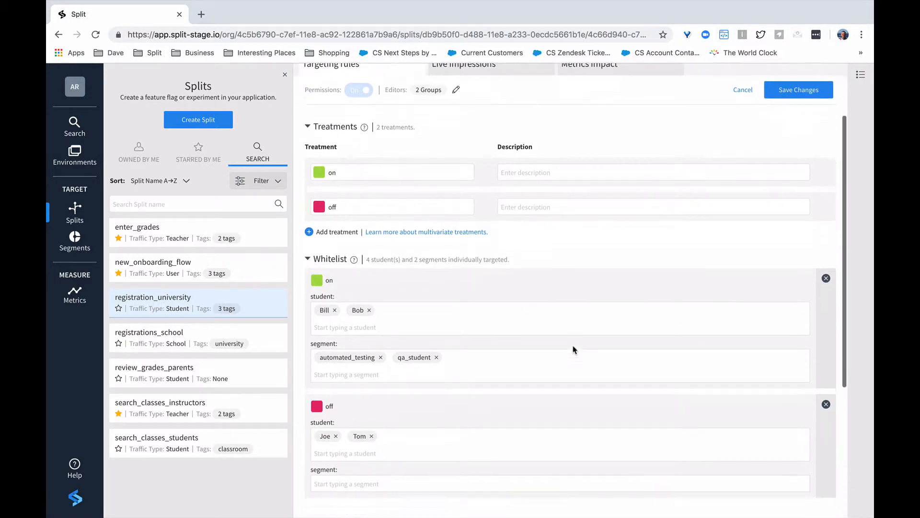
scroll("down", 3)
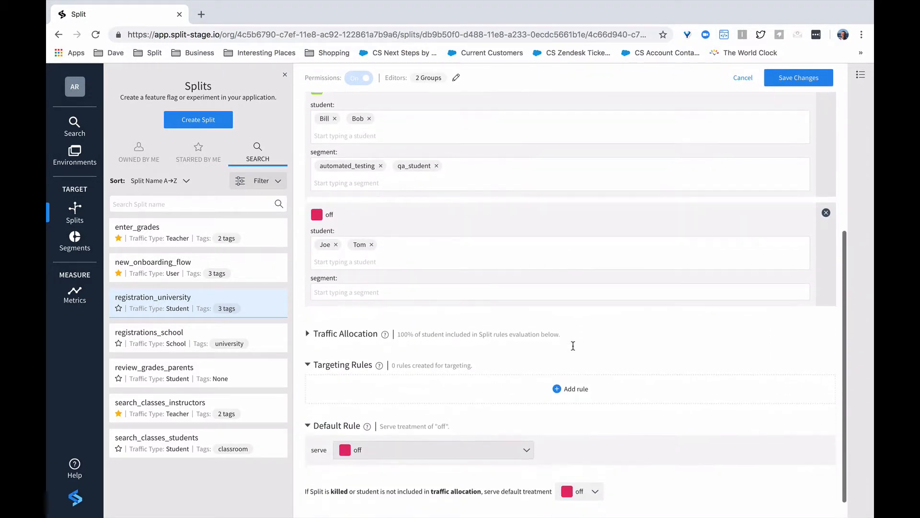
scroll("down", 3)
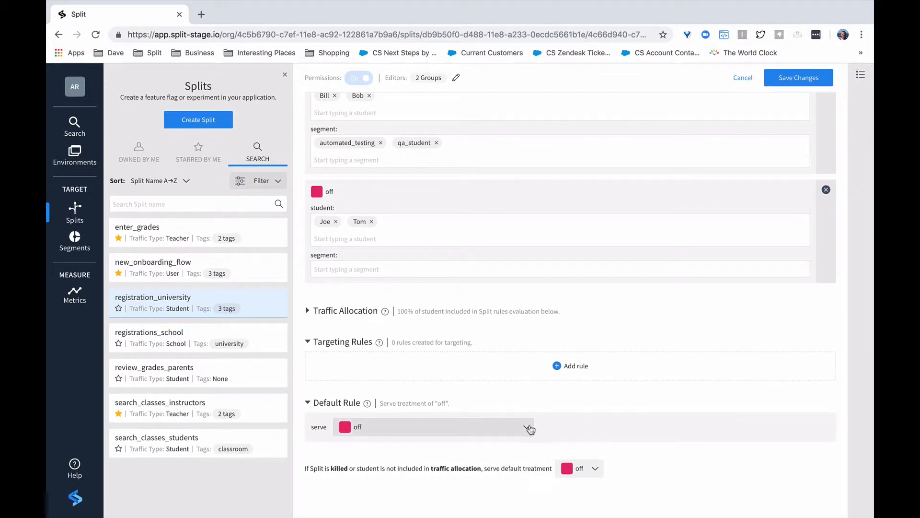
left_click(433, 426)
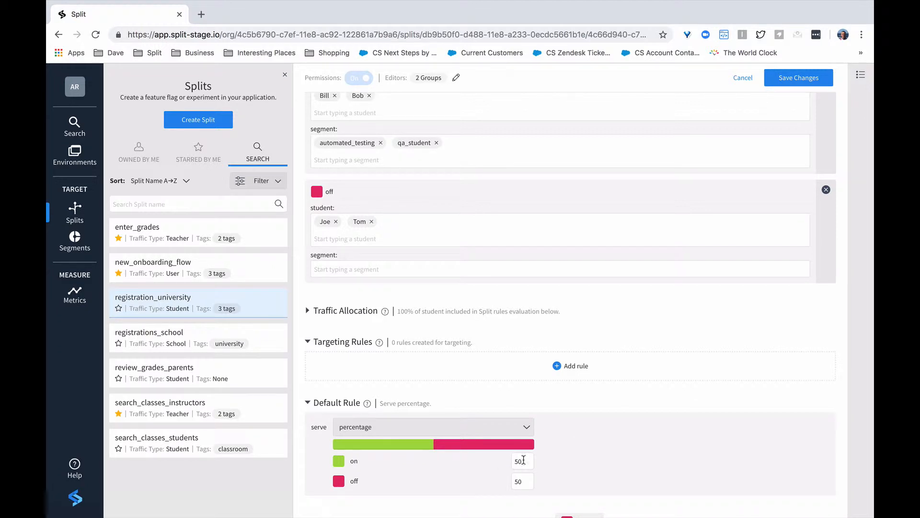
type("10")
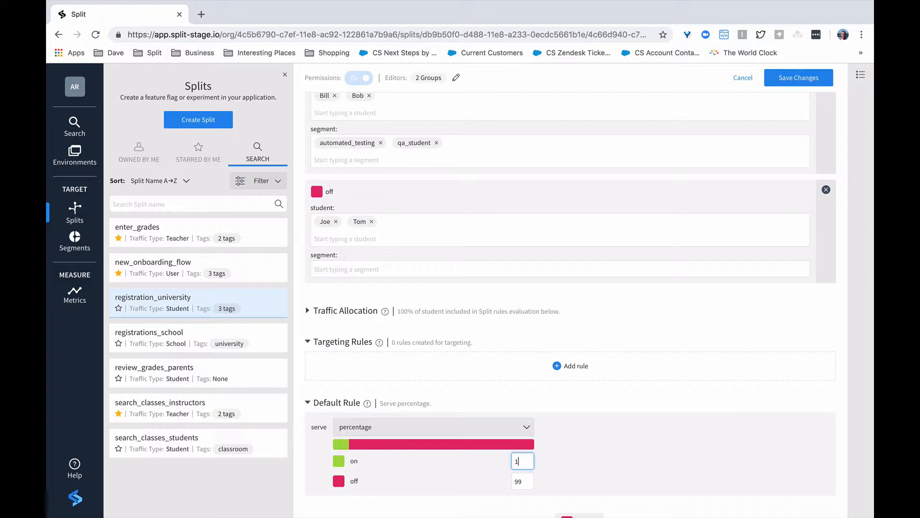
type("3")
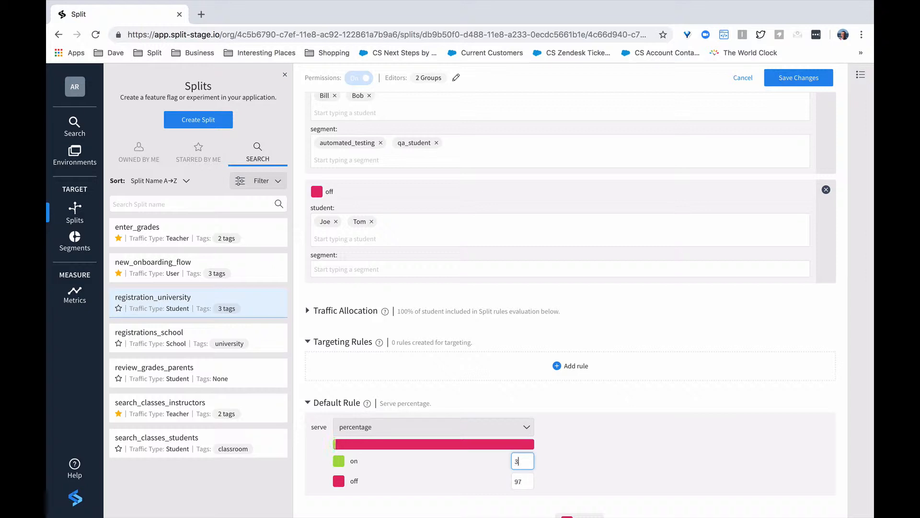
type("0")
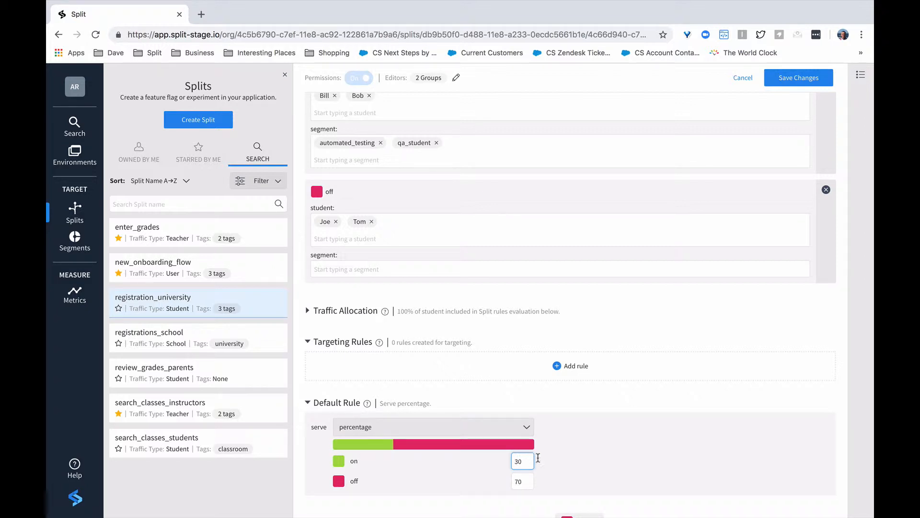
left_click(433, 427)
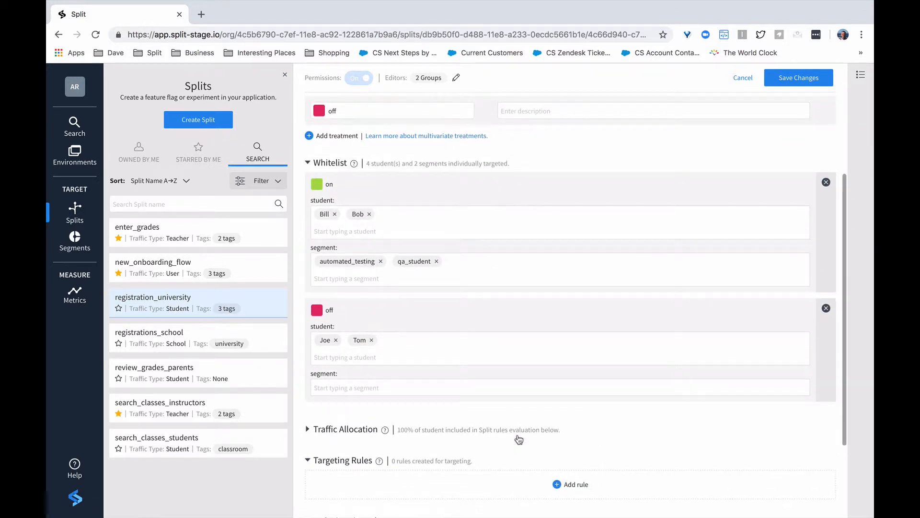
Lower the total traffic allocation slider to about 10% of students
scroll("down", 3)
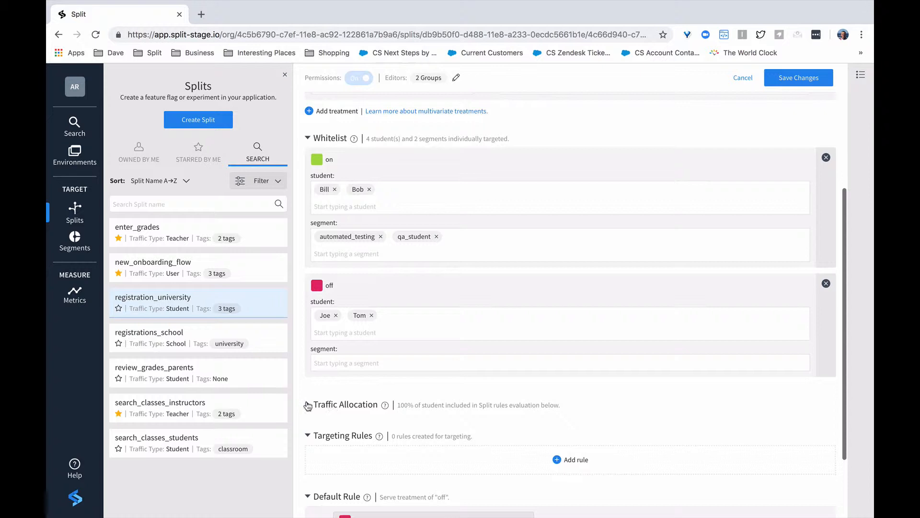
left_click(307, 404)
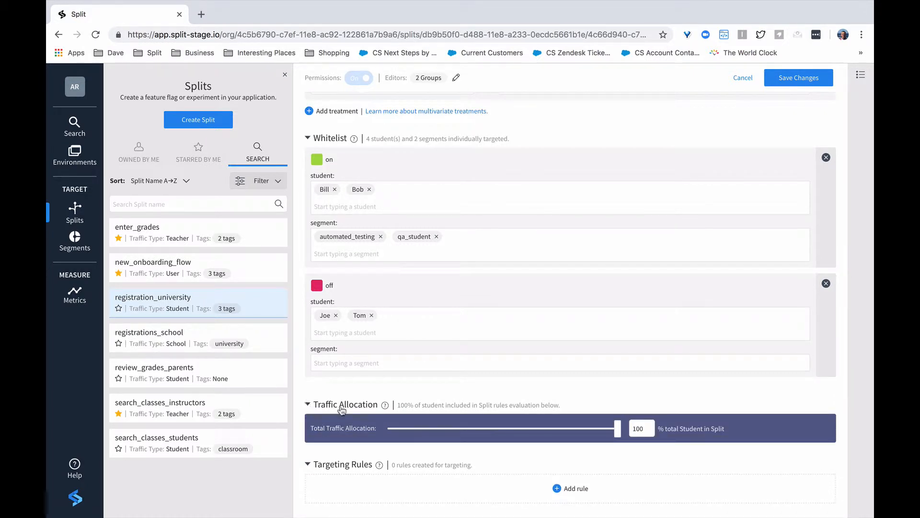
left_click_drag(615, 428, 603, 428)
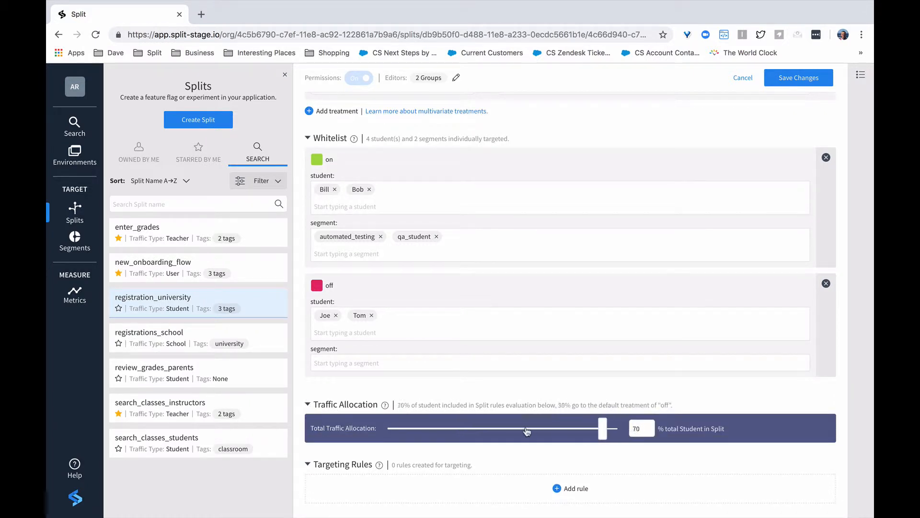
left_click_drag(603, 427, 425, 427)
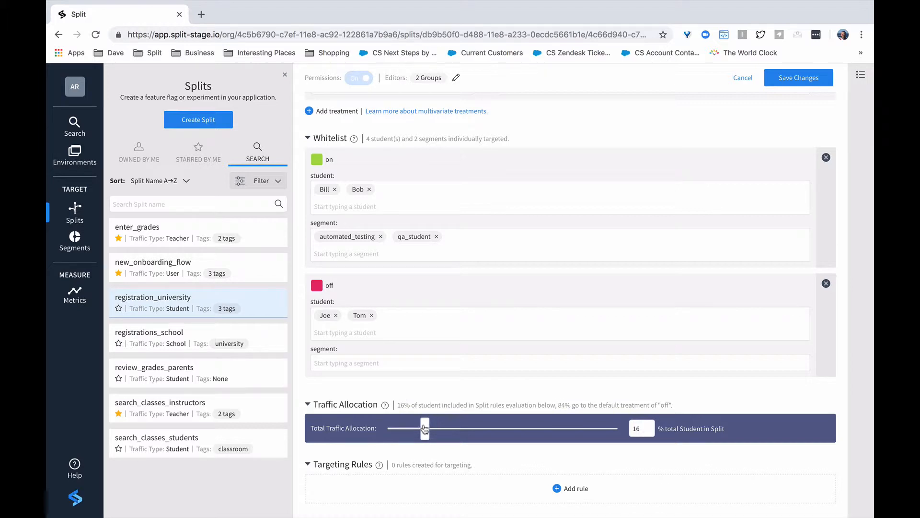
left_click_drag(424, 428, 416, 428)
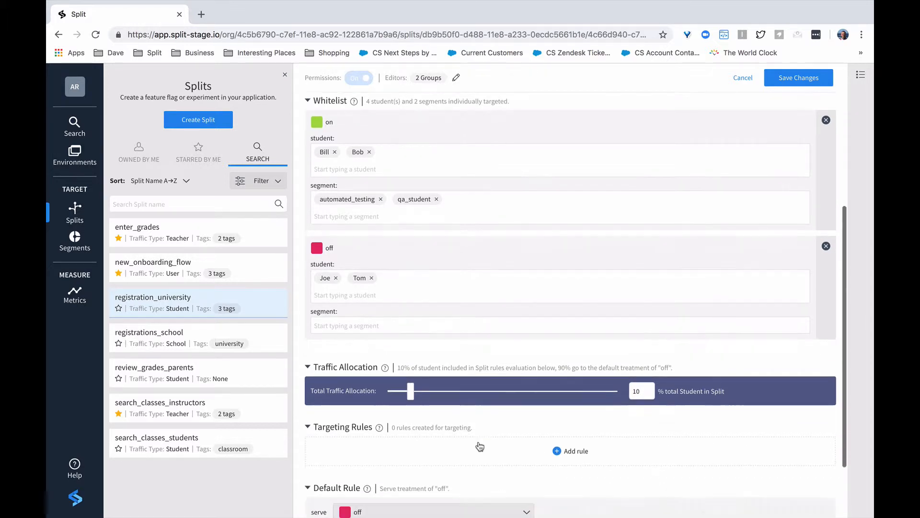
scroll("down", 3)
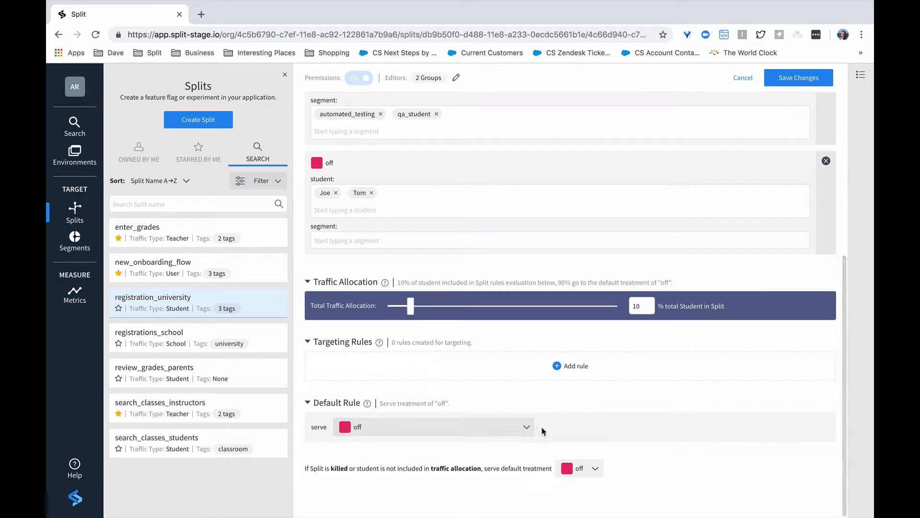
mouse_move(594, 468)
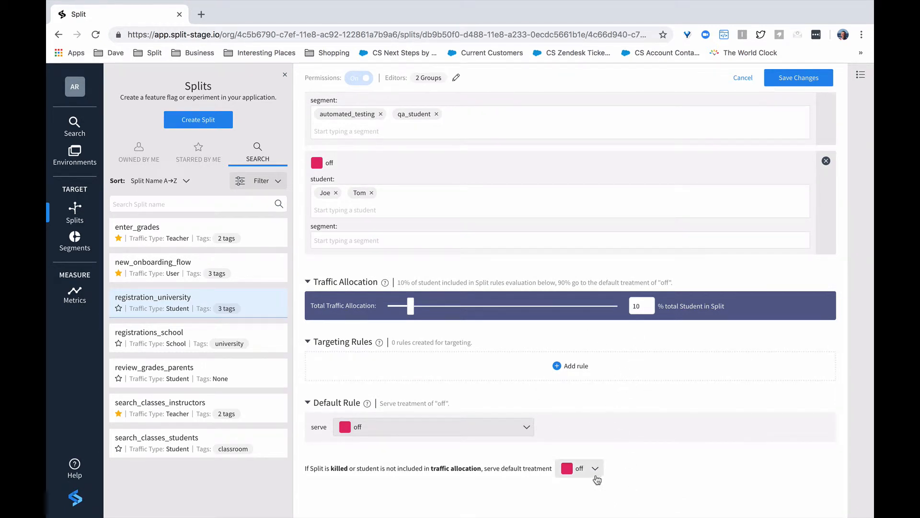
mouse_move(595, 474)
type("20")
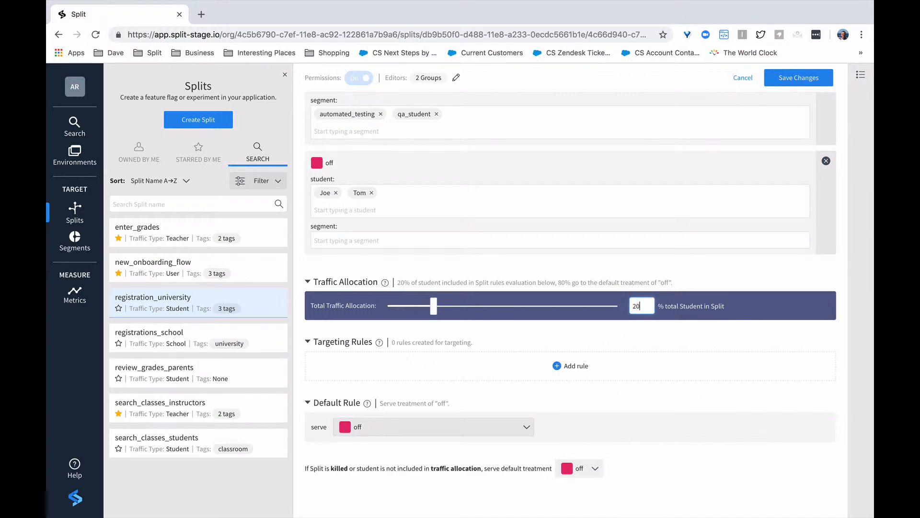
mouse_move(640, 333)
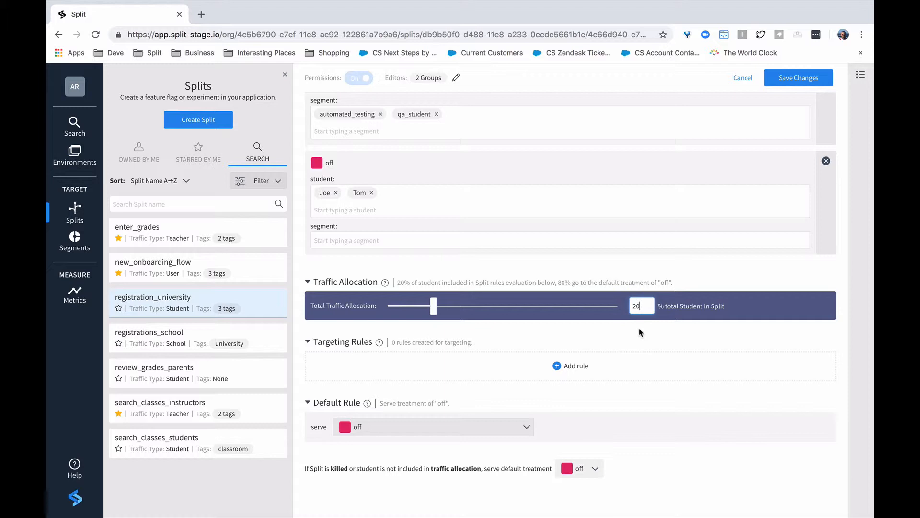
mouse_move(476, 365)
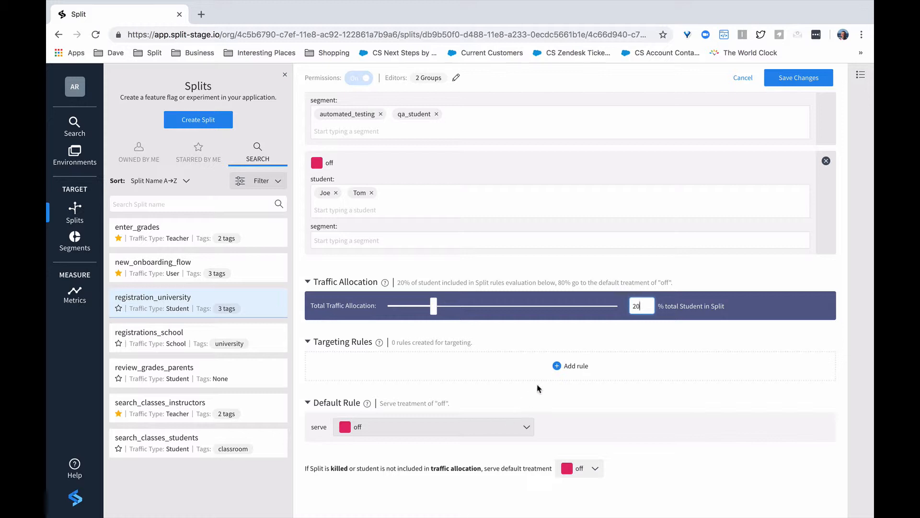
Create a targeting rule matching students whose location is in the list NY, CA, TX
left_click(570, 366)
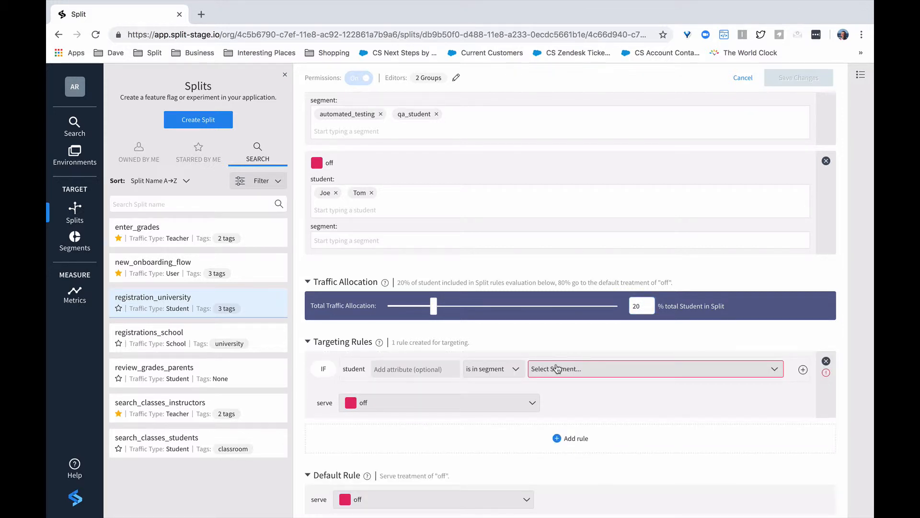
mouse_move(588, 411)
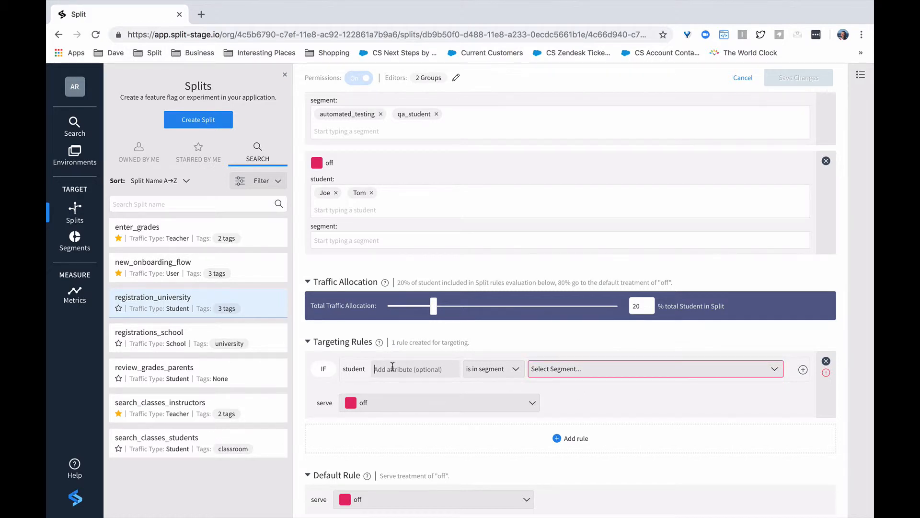
type("locaoi")
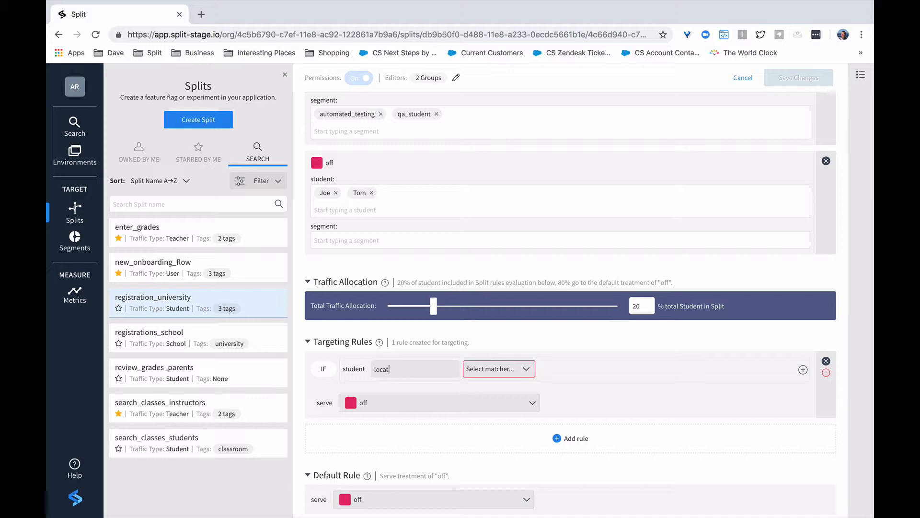
left_click(498, 368)
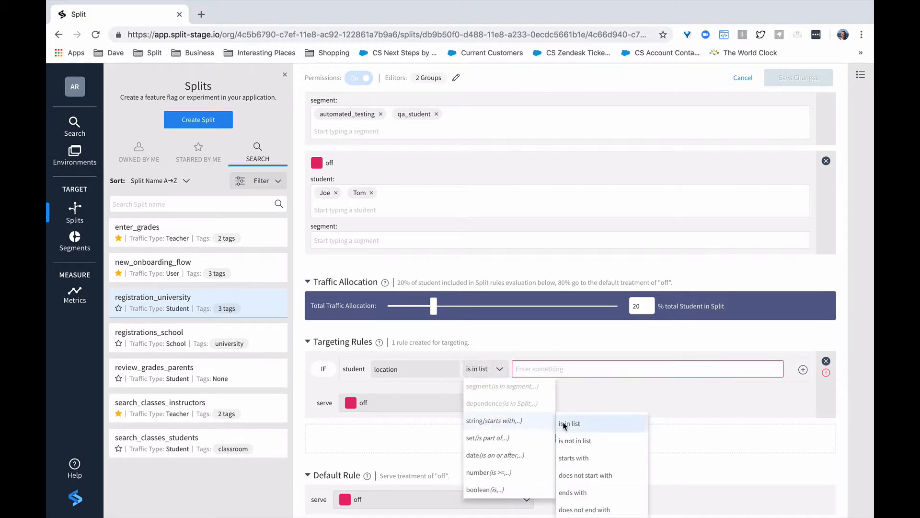
left_click(568, 423)
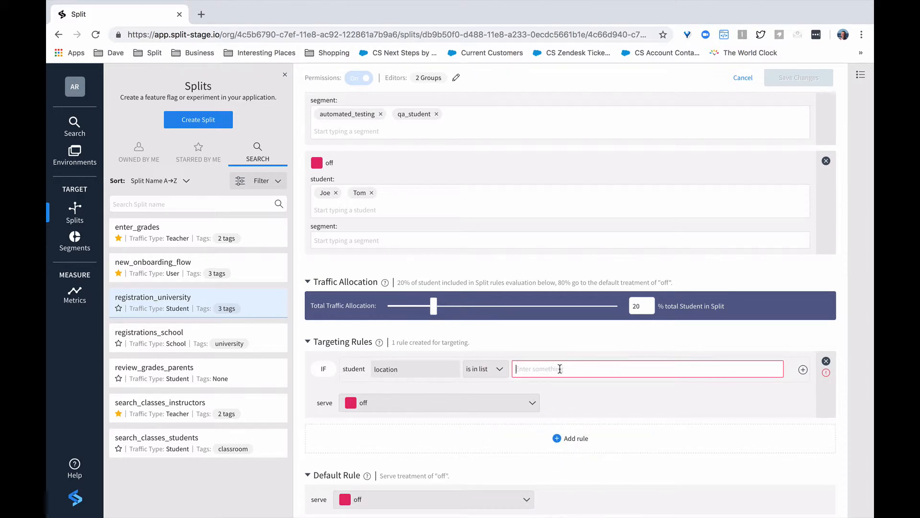
type("NY")
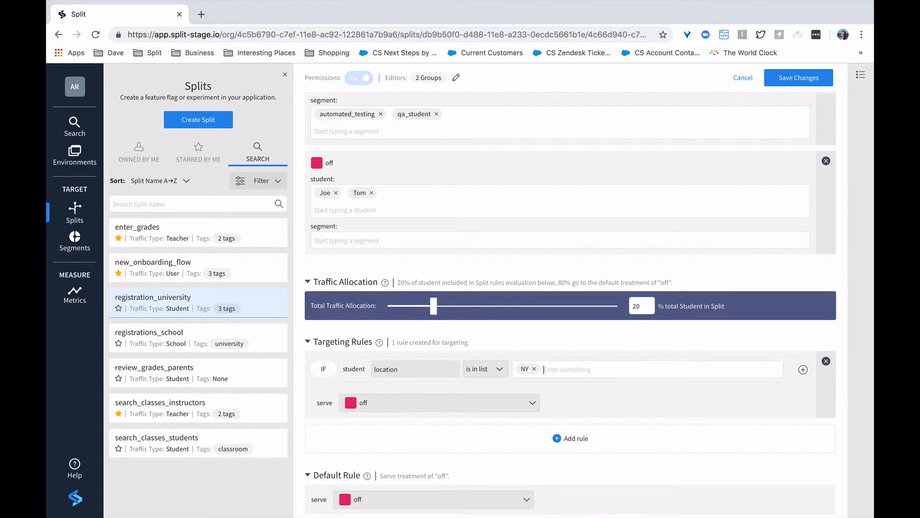
type("CA")
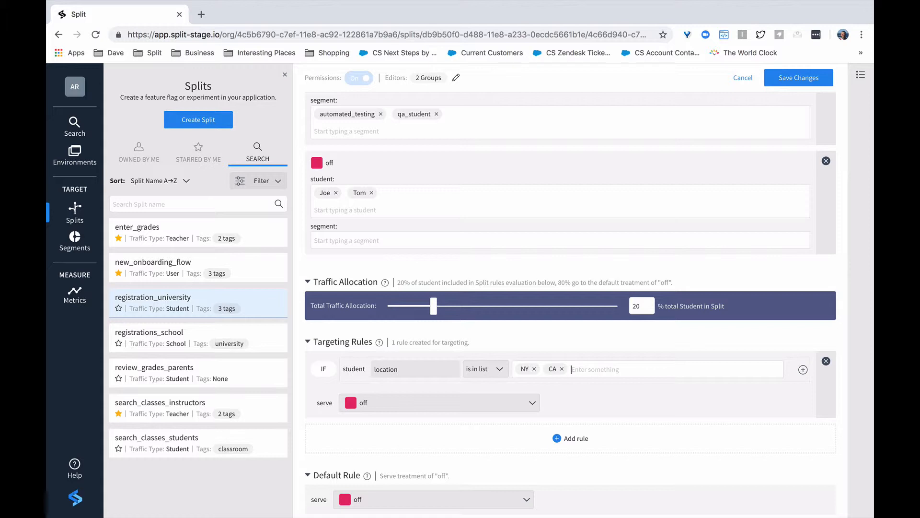
type("TX")
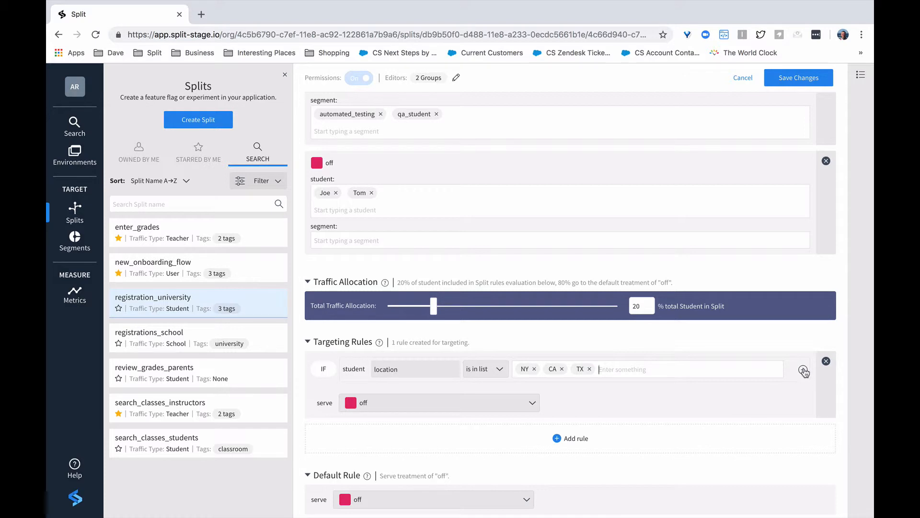
Add an AND condition requiring search_classes_students in Split, and serve a 50/50 on/off percentage
left_click(803, 371)
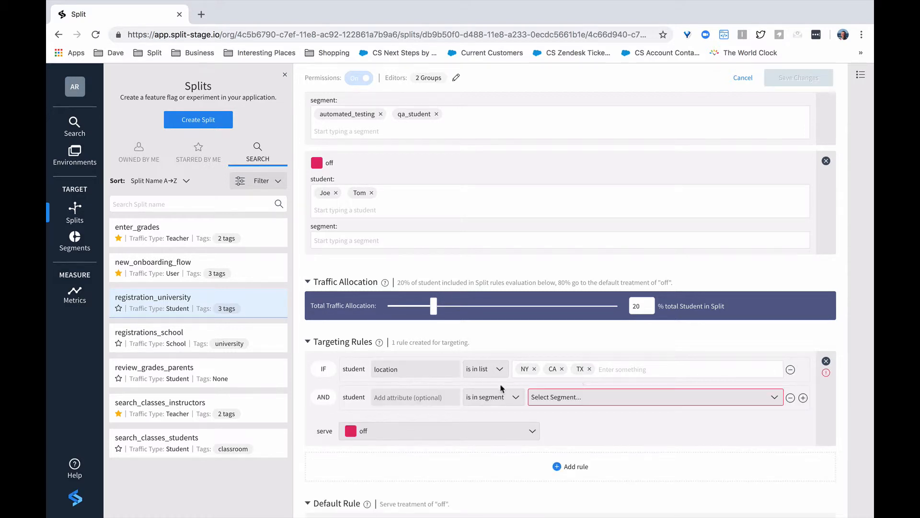
left_click(493, 397)
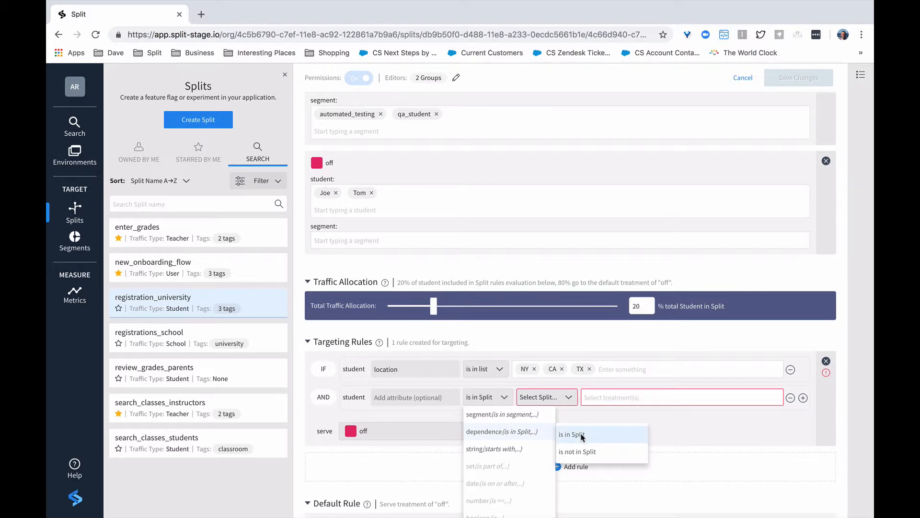
left_click(572, 434)
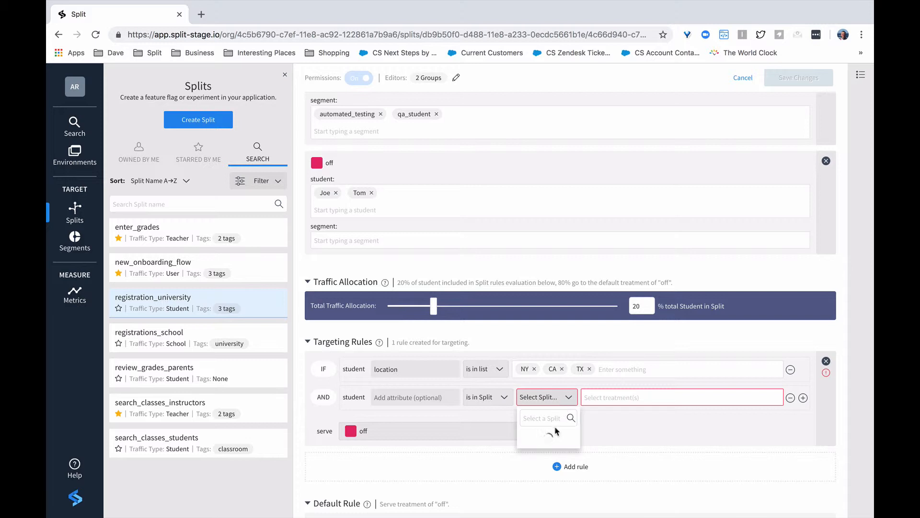
left_click(541, 417)
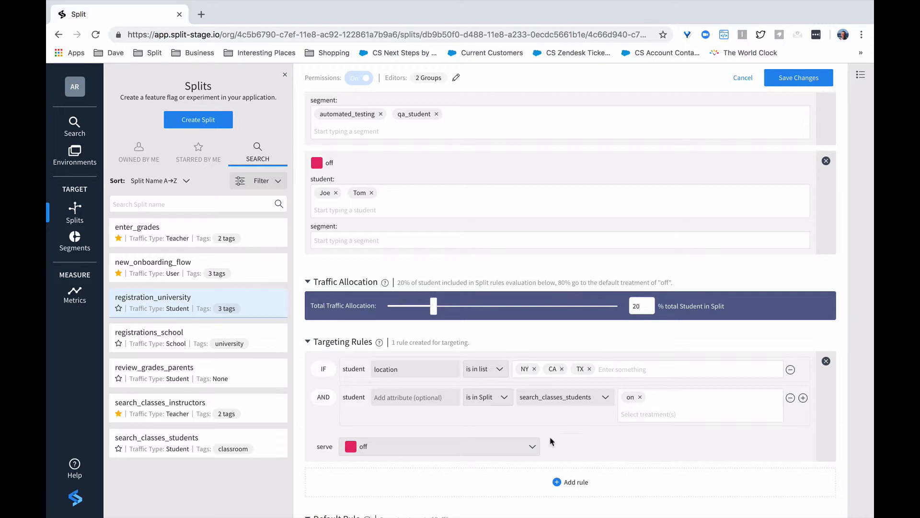
left_click(438, 446)
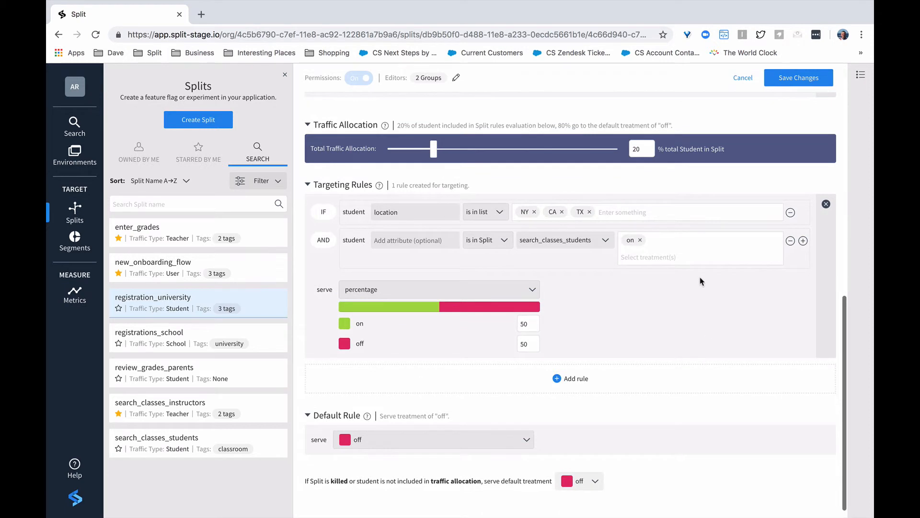
mouse_move(699, 297)
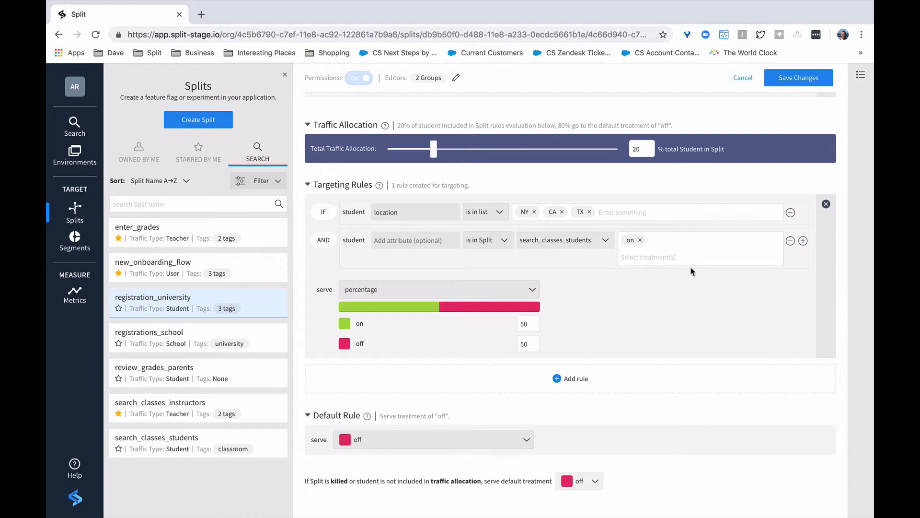
mouse_move(607, 307)
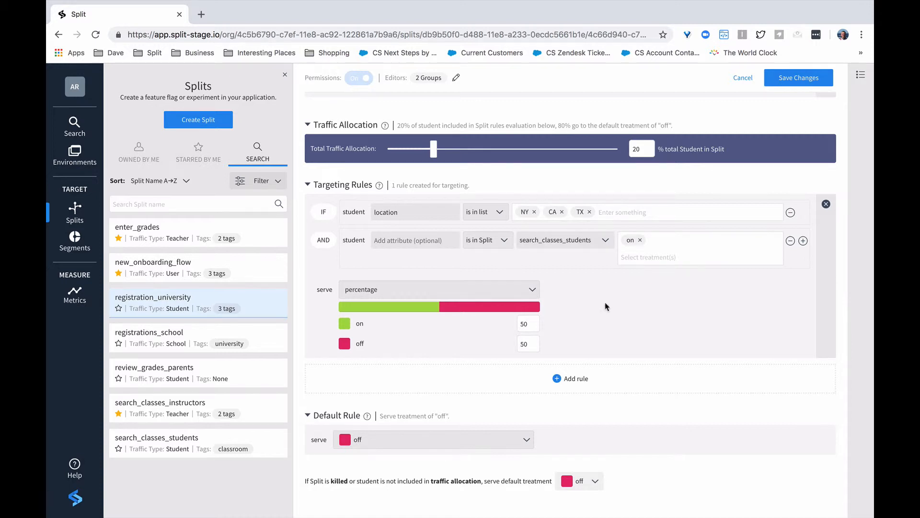
mouse_move(621, 310)
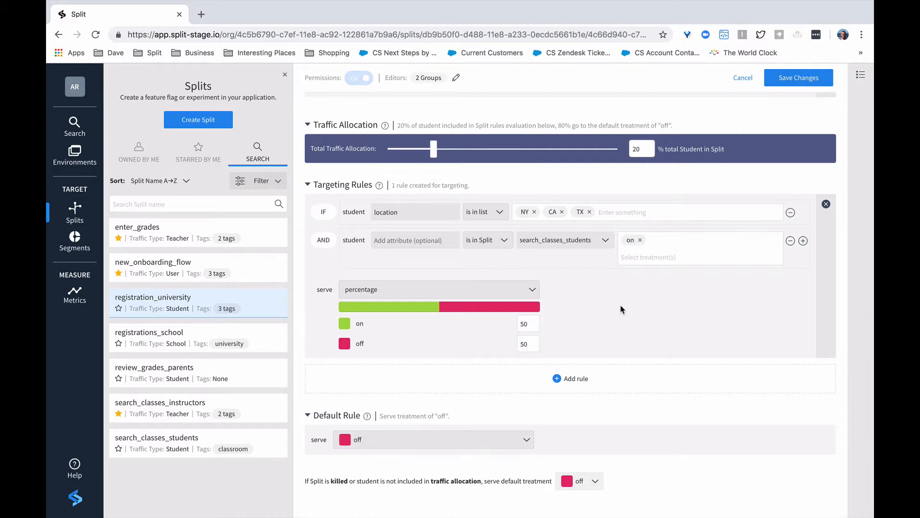
mouse_move(613, 225)
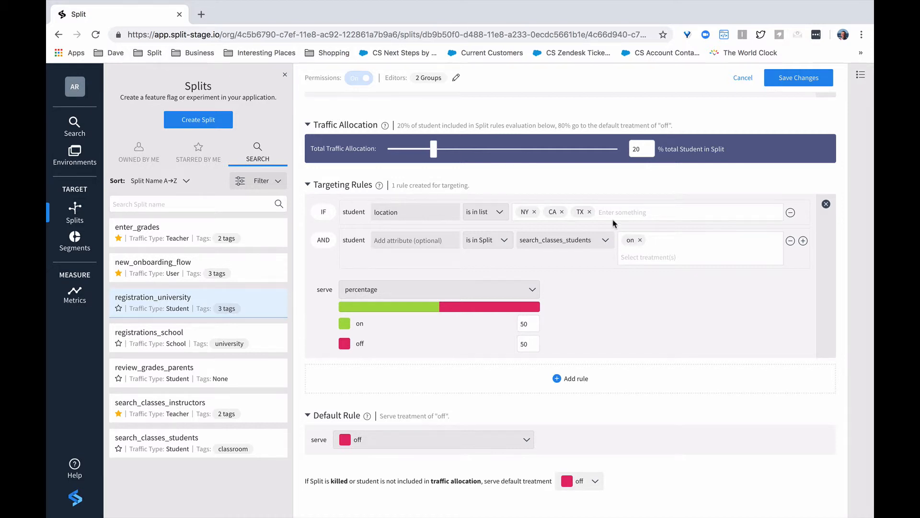
mouse_move(437, 169)
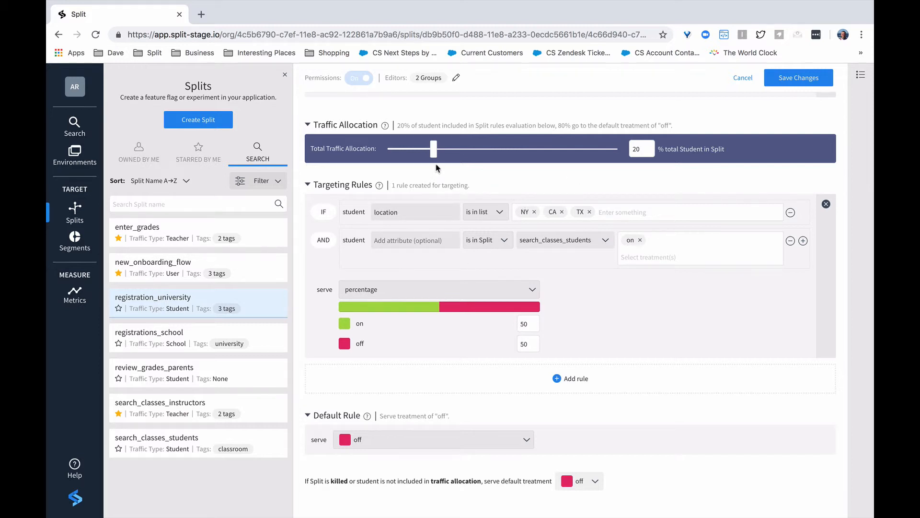
mouse_move(514, 315)
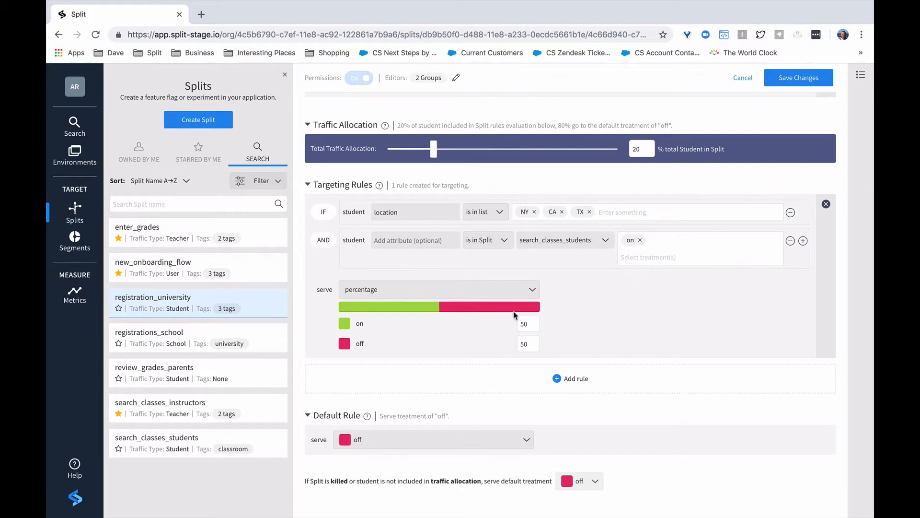
mouse_move(650, 310)
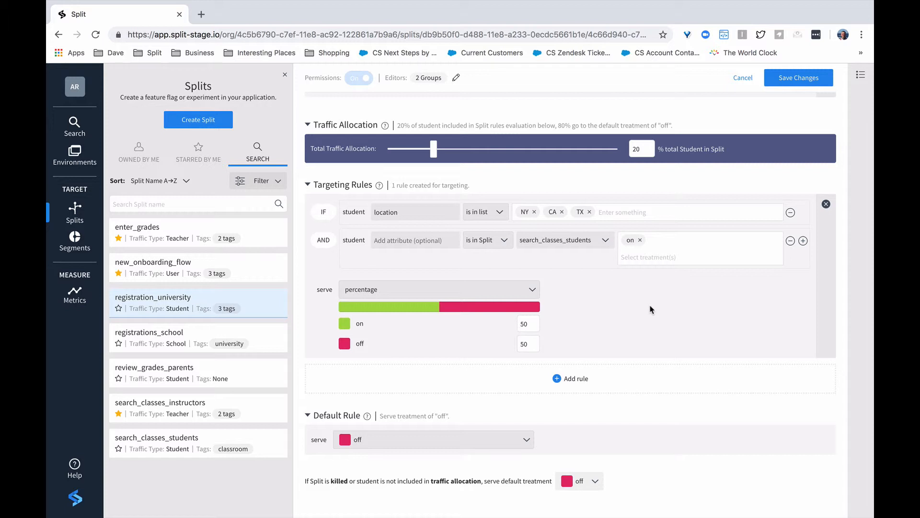
mouse_move(649, 317)
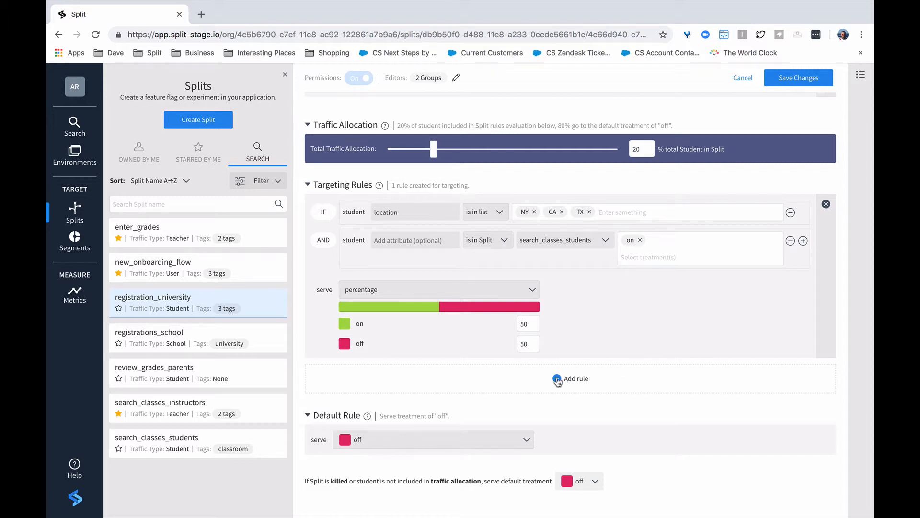
Add a second rule on the logged_in attribute and choose its date matcher
left_click(569, 379)
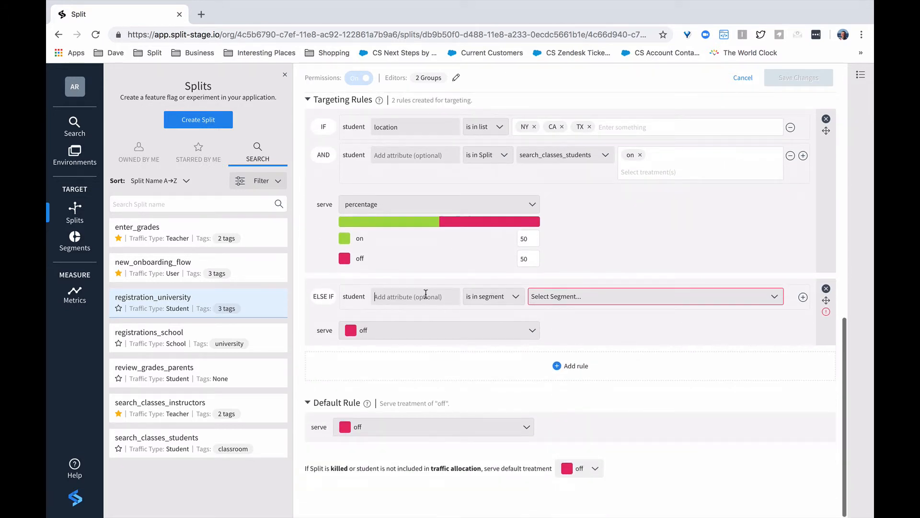
type("logge")
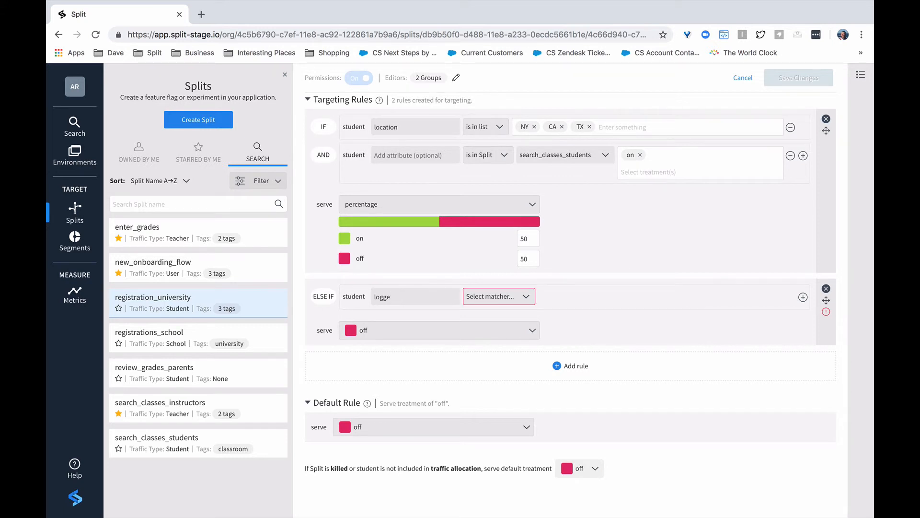
type("d")
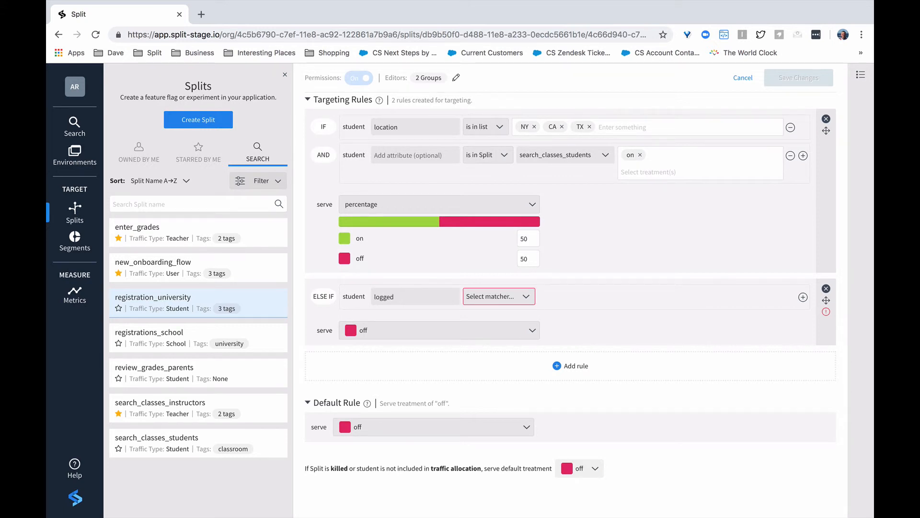
type("_in")
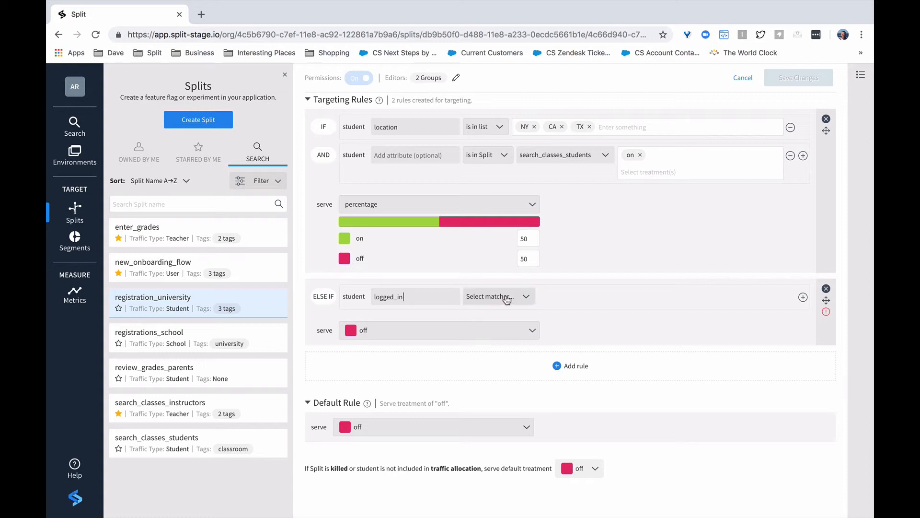
left_click(497, 296)
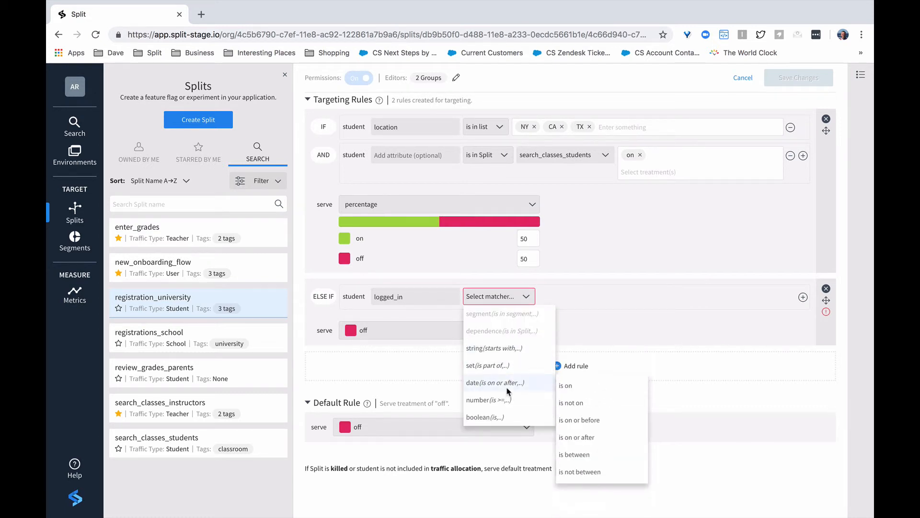
mouse_move(479, 400)
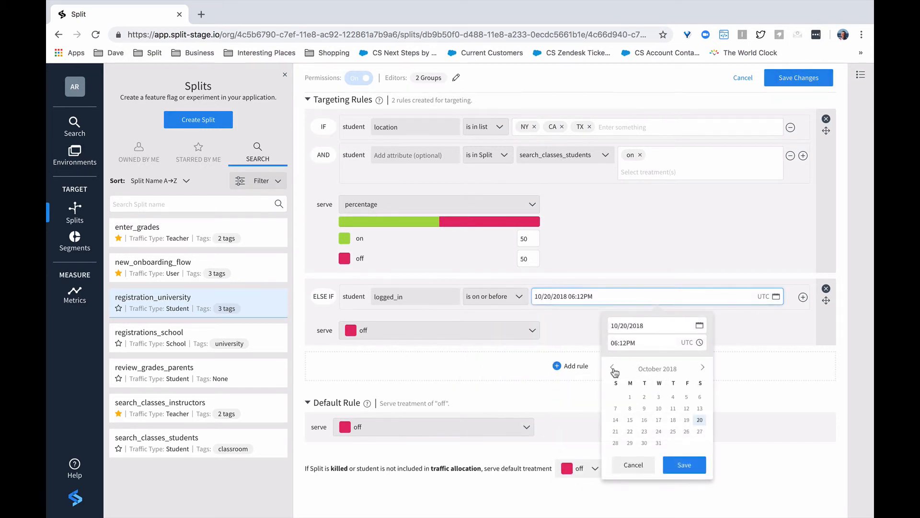
Go back to September 2018 and pick the 1st as the logged_in cutoff date
left_click(613, 368)
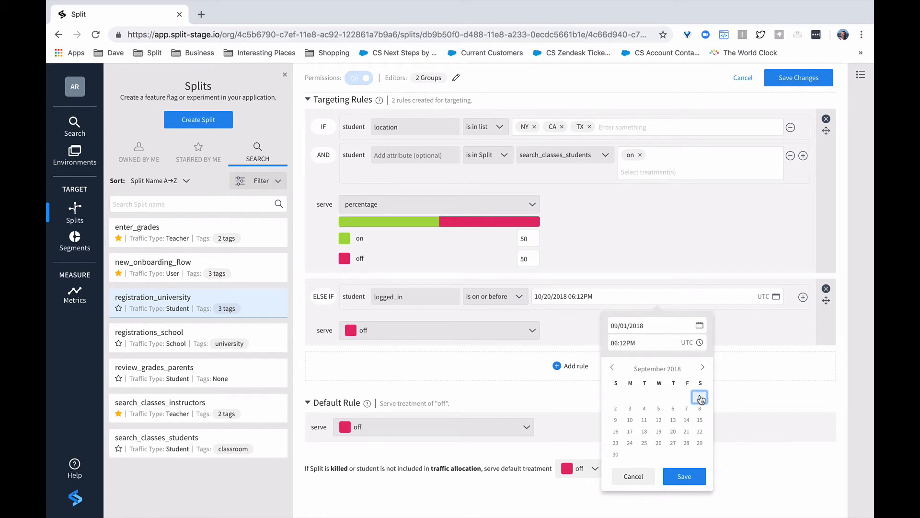
left_click(683, 476)
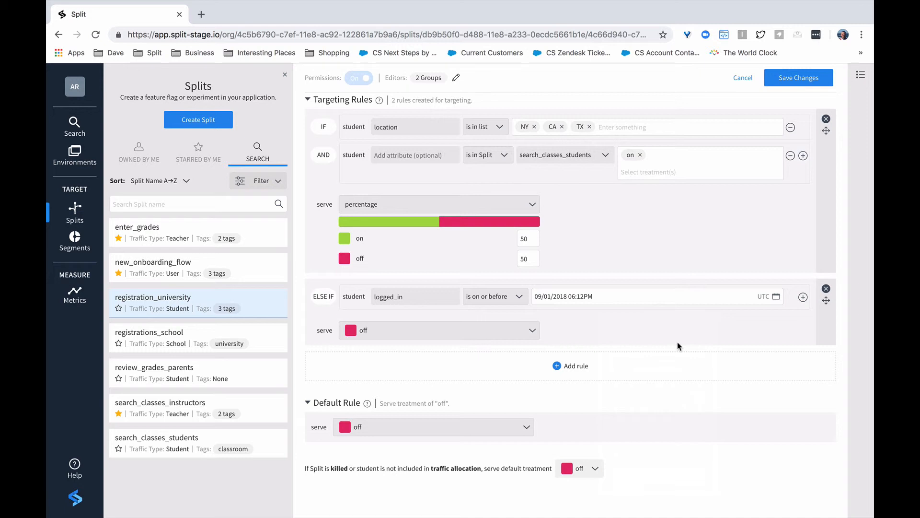
mouse_move(535, 333)
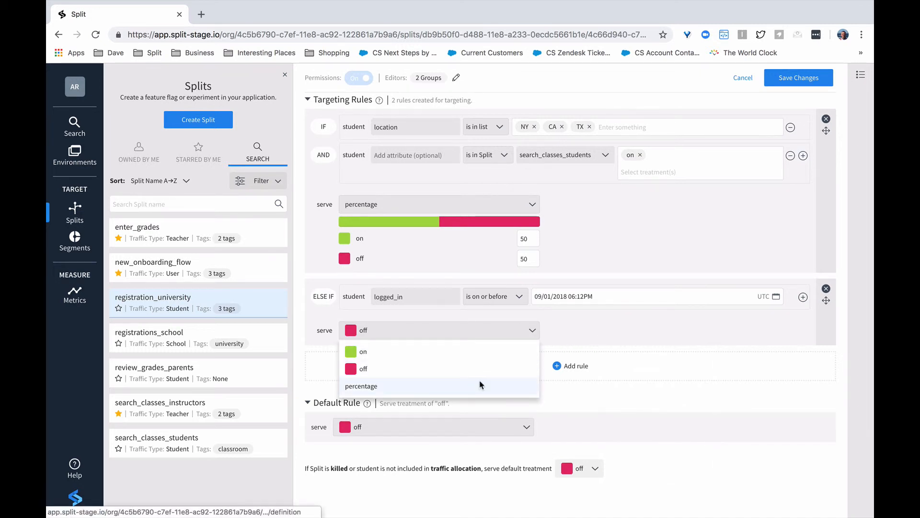
Serve the logged_in rule as a percentage split with 90% on and 10% off
left_click(362, 385)
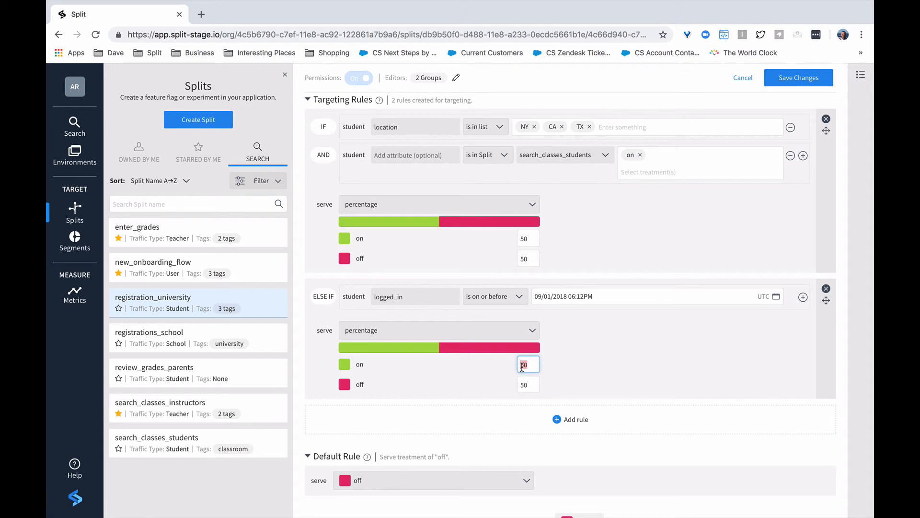
type("90")
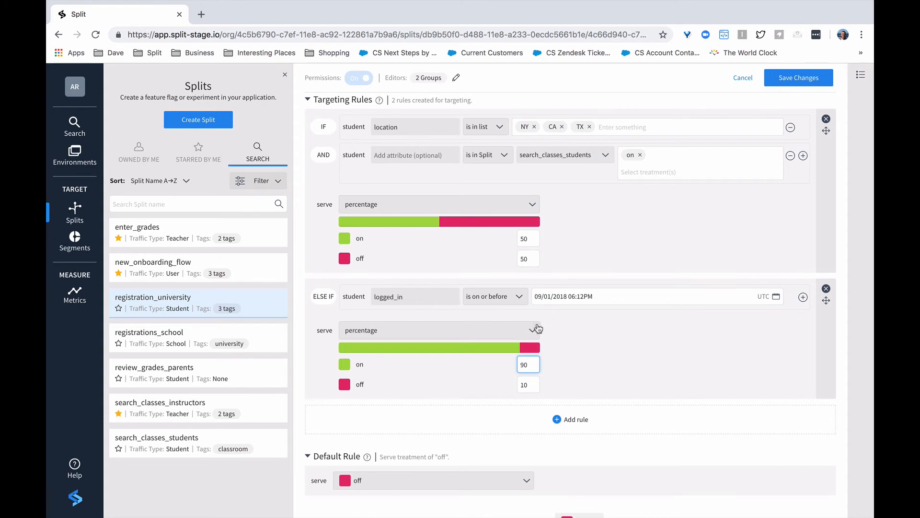
mouse_move(599, 344)
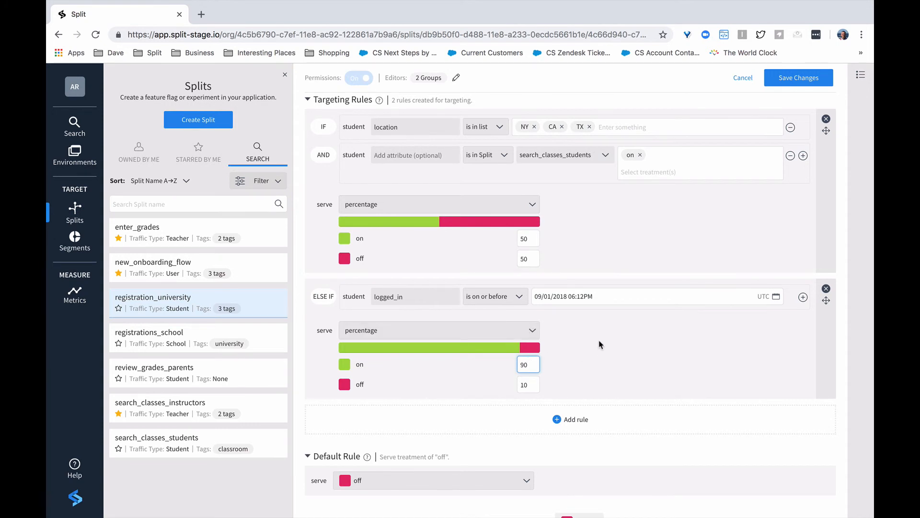
scroll("down", 3)
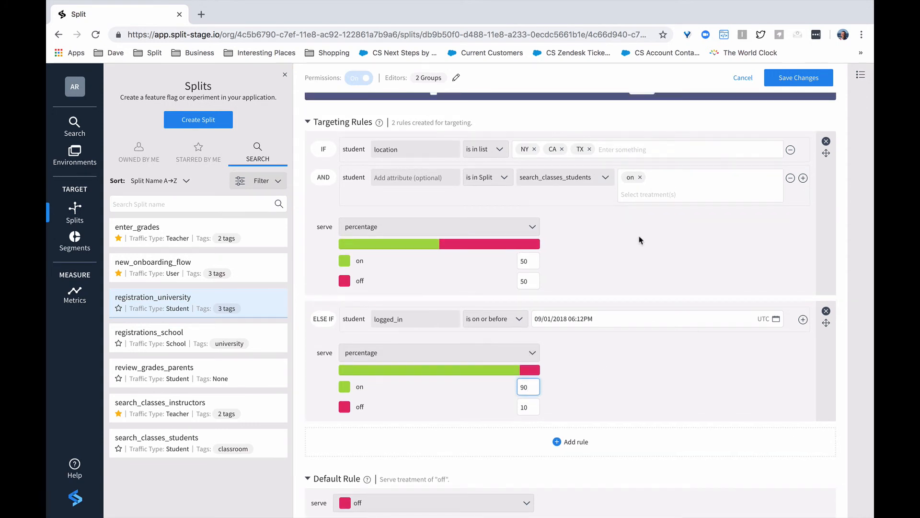
mouse_move(626, 235)
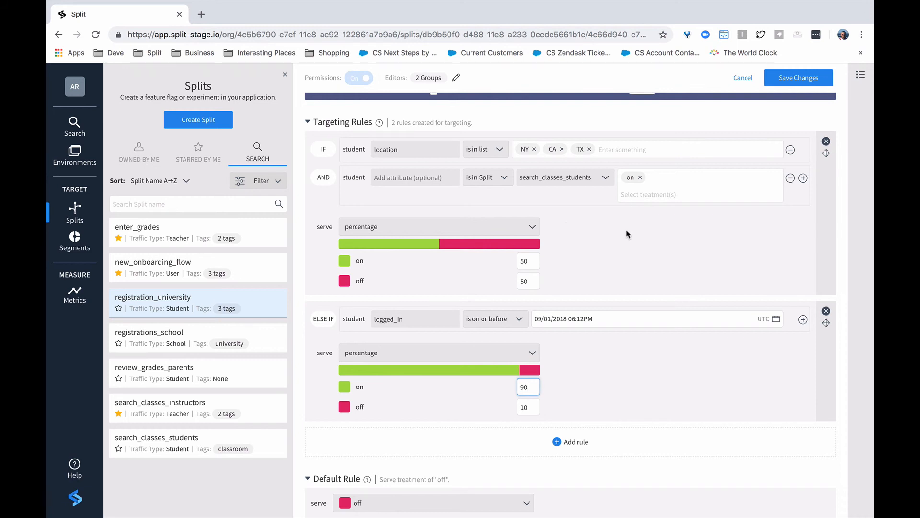
Scroll down to the Default Rule section to change its serve setting
scroll("down", 3)
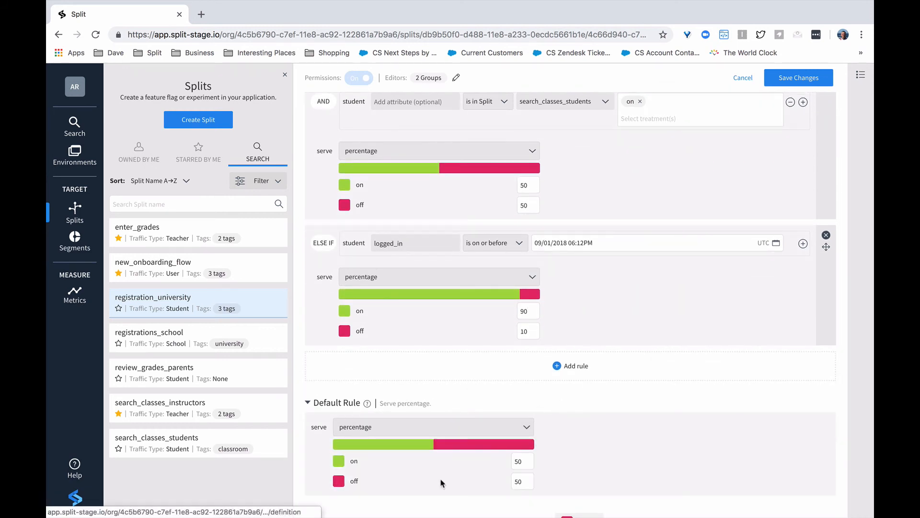
scroll("down", 3)
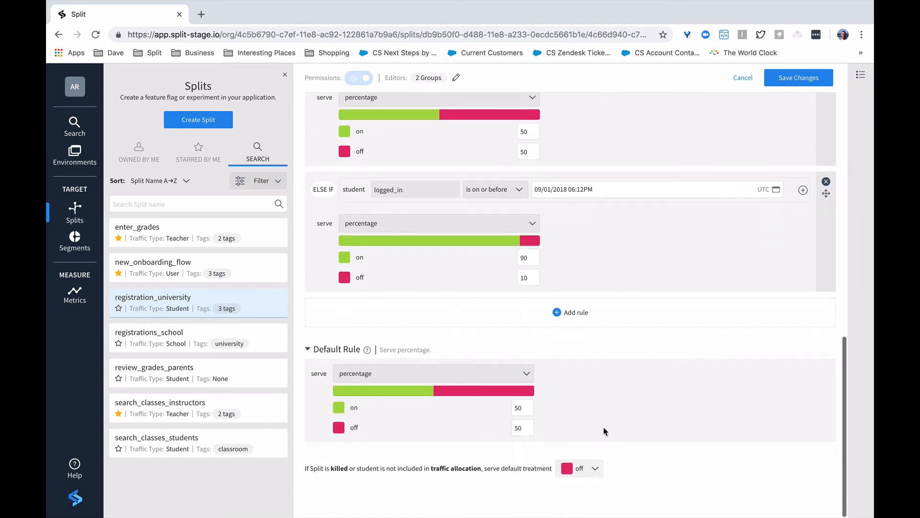
mouse_move(649, 411)
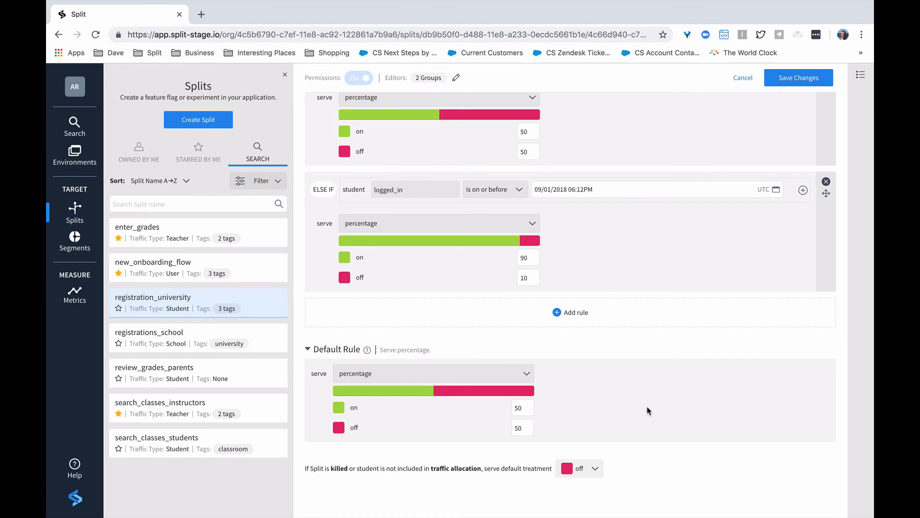
mouse_move(657, 409)
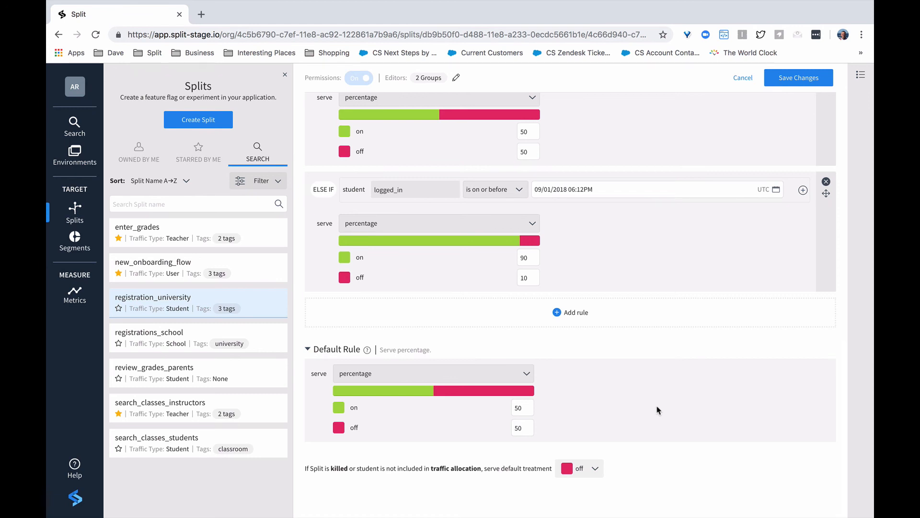